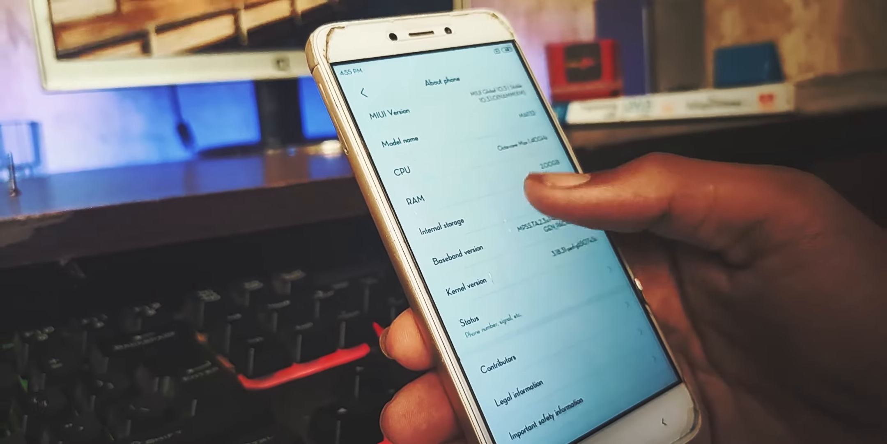
Tap MIUI version in About phone until it confirms developer mode is already unlocked.
scroll(down, 3)
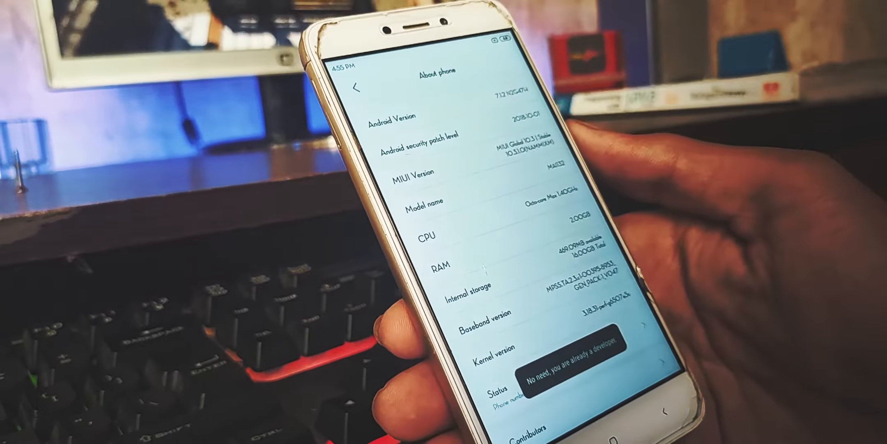
click(357, 89)
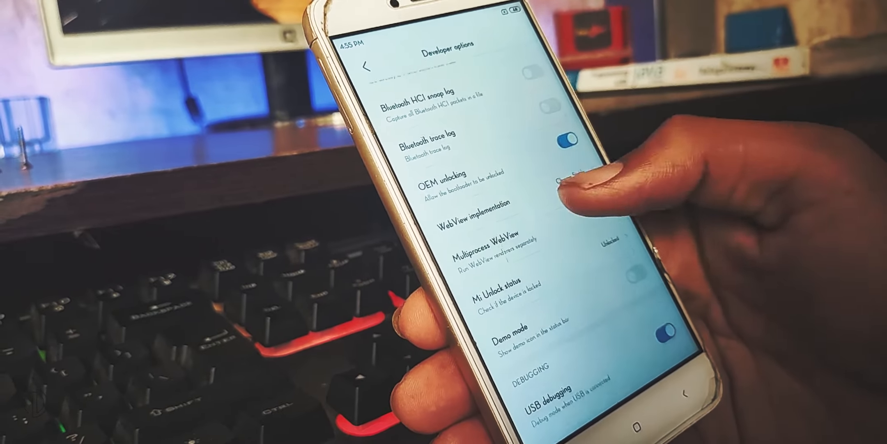
Scroll to the Debugging section and switch USB debugging on.
scroll(down, 3)
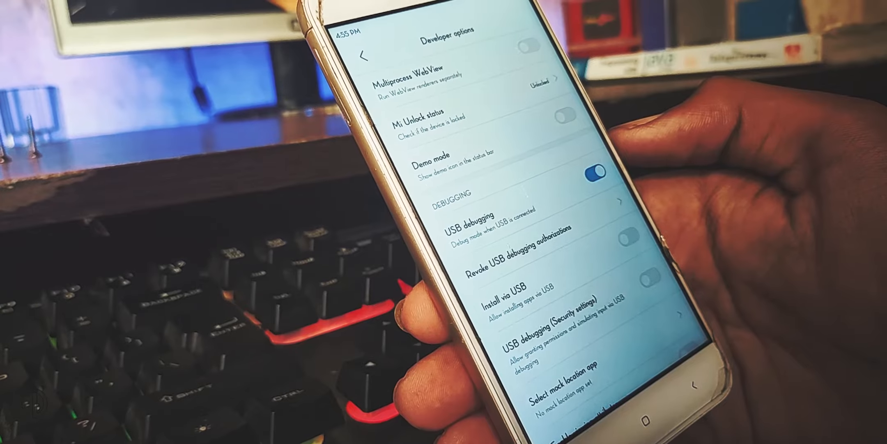
click(430, 120)
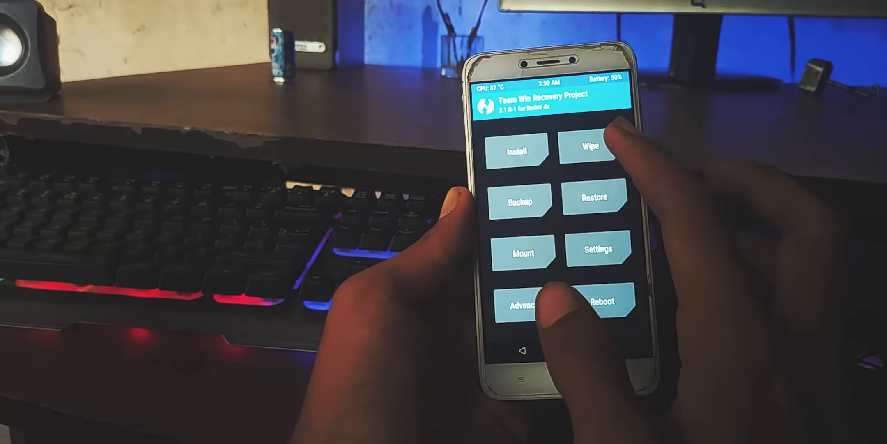
Go into Wipe > Advanced Wipe to select the partitions to erase.
click(589, 146)
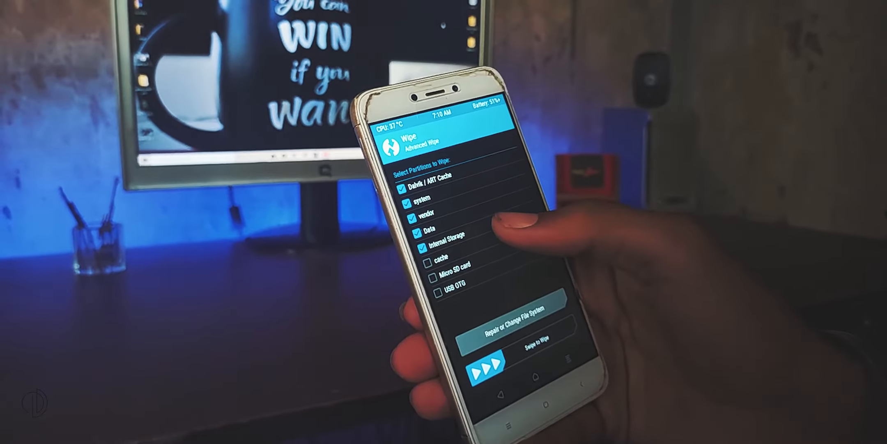
click(437, 262)
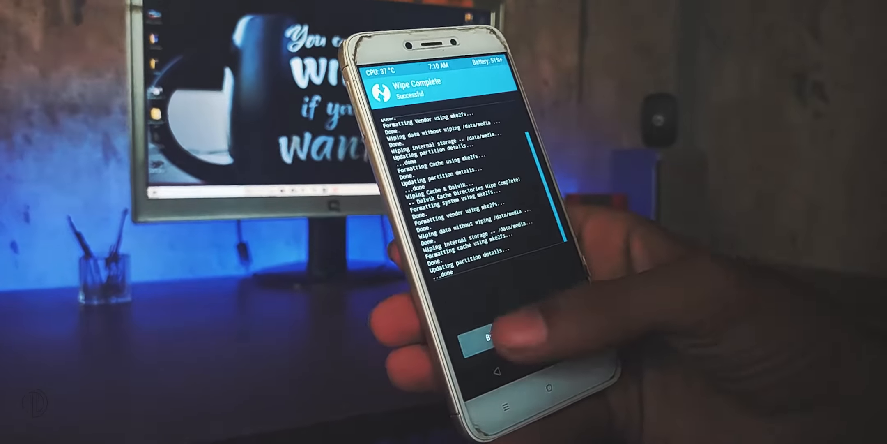
click(489, 339)
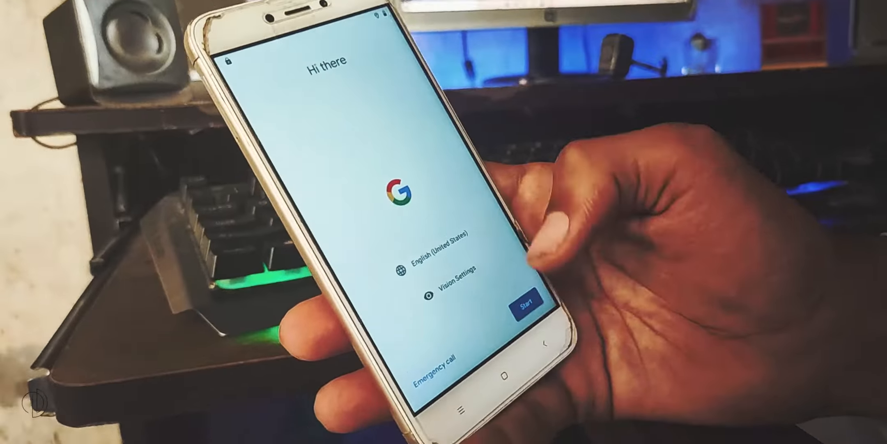
Start setup from the welcome screen, then bring up About phone showing Redmi 4.
click(522, 301)
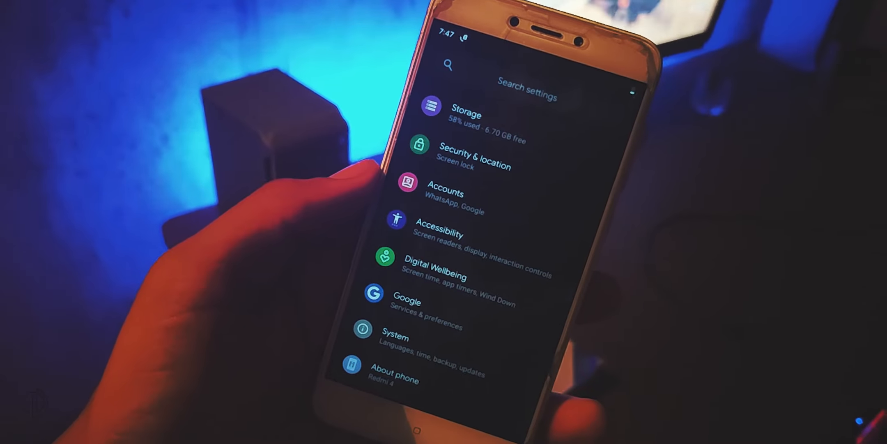
click(394, 368)
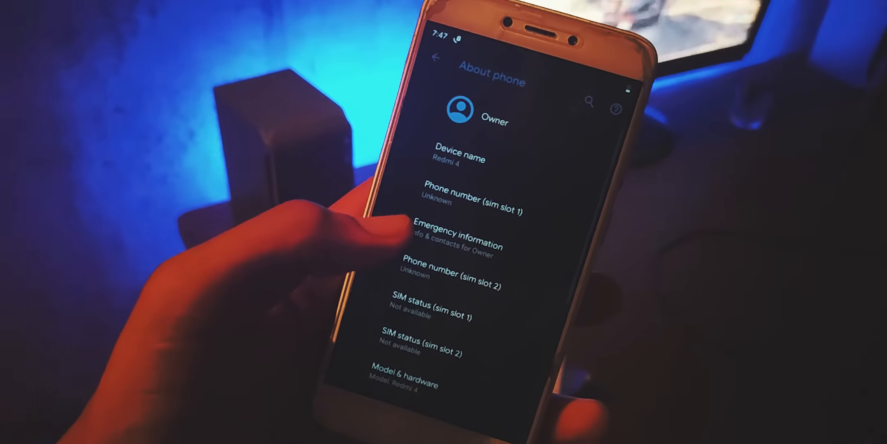